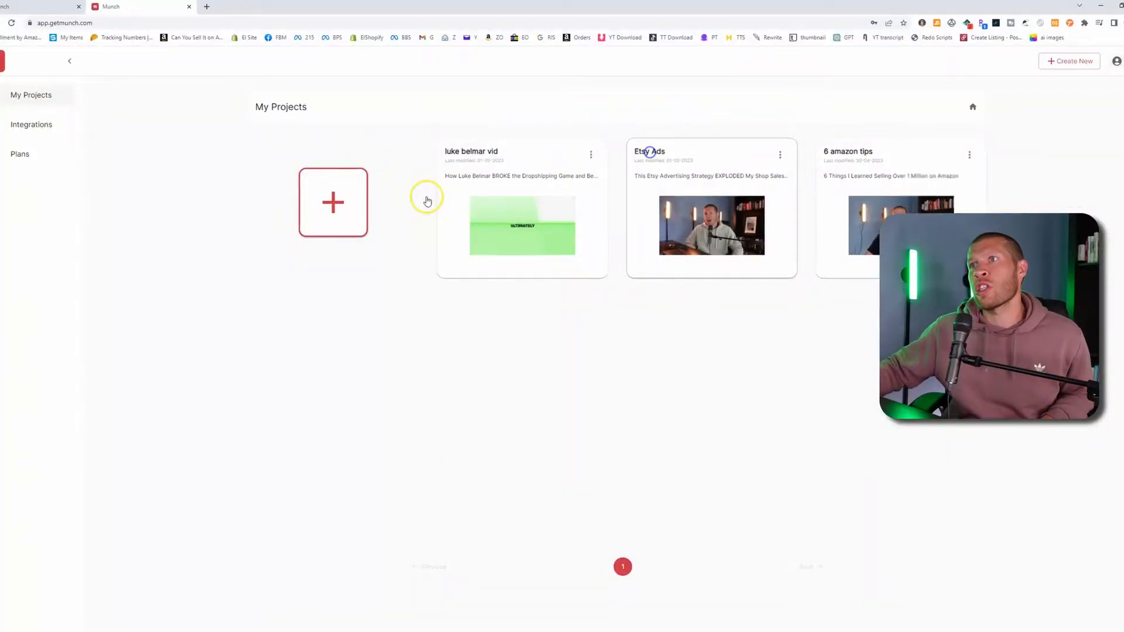
Start a new Munch project from the red + card on My Projects.
left_click(333, 202)
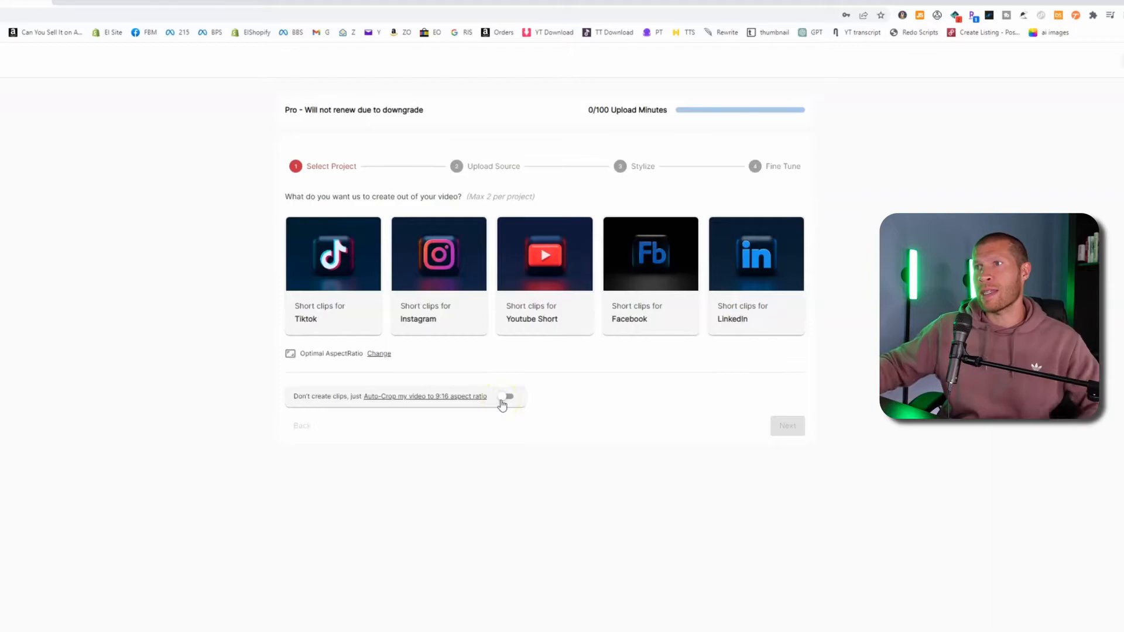
Choose a short-clips platform and submit a public YouTube video link as the source.
left_click(787, 425)
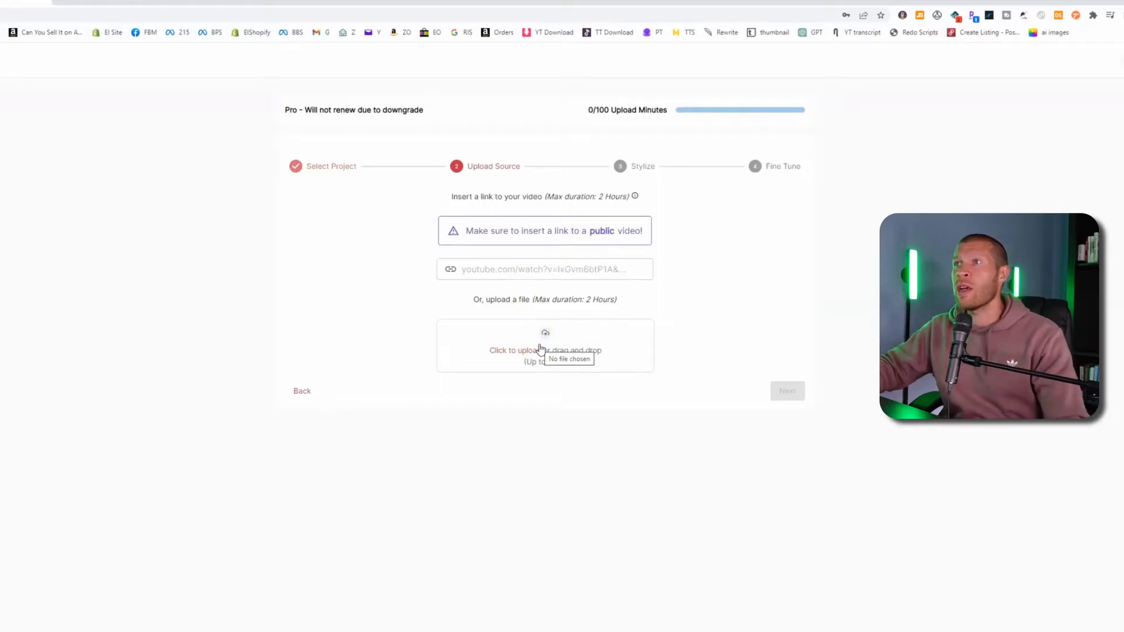
left_click(544, 269)
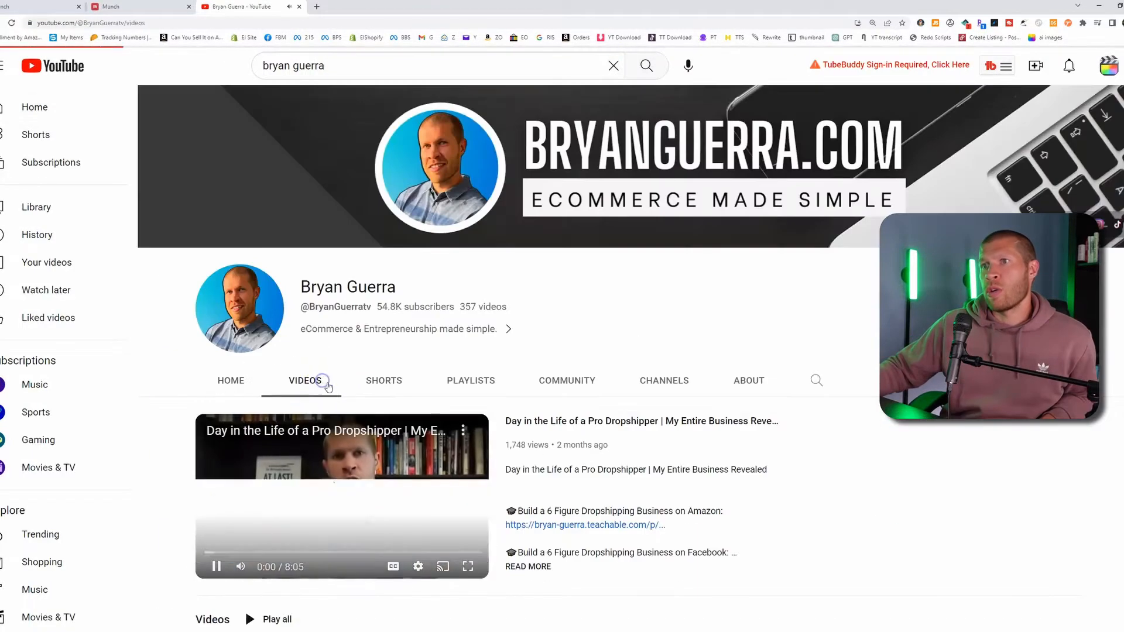
left_click(341, 446)
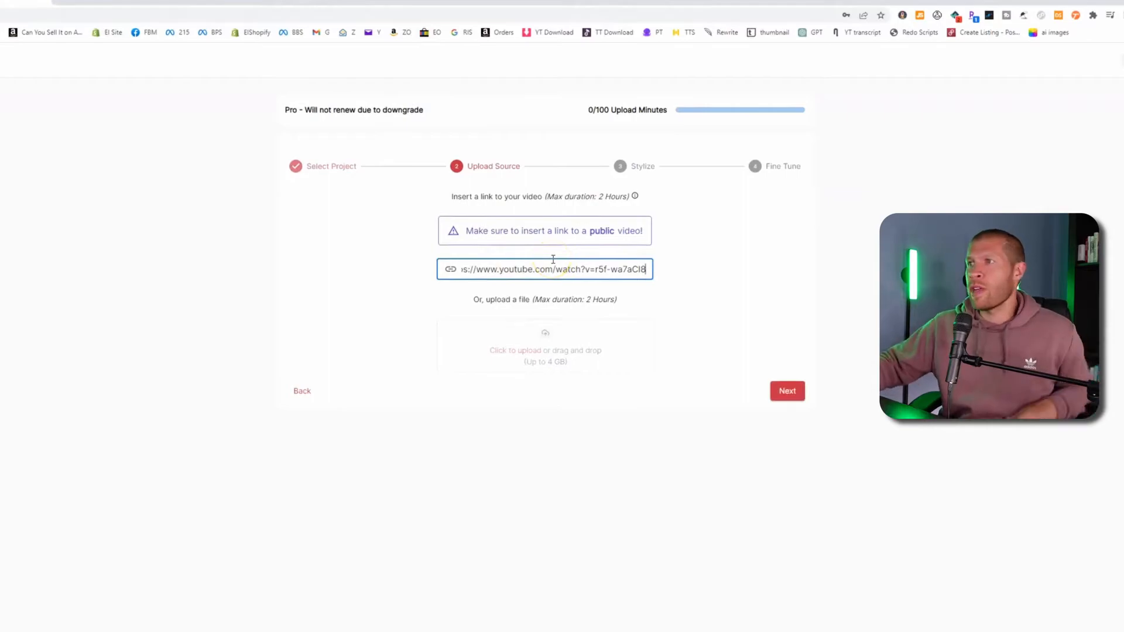
left_click(786, 391)
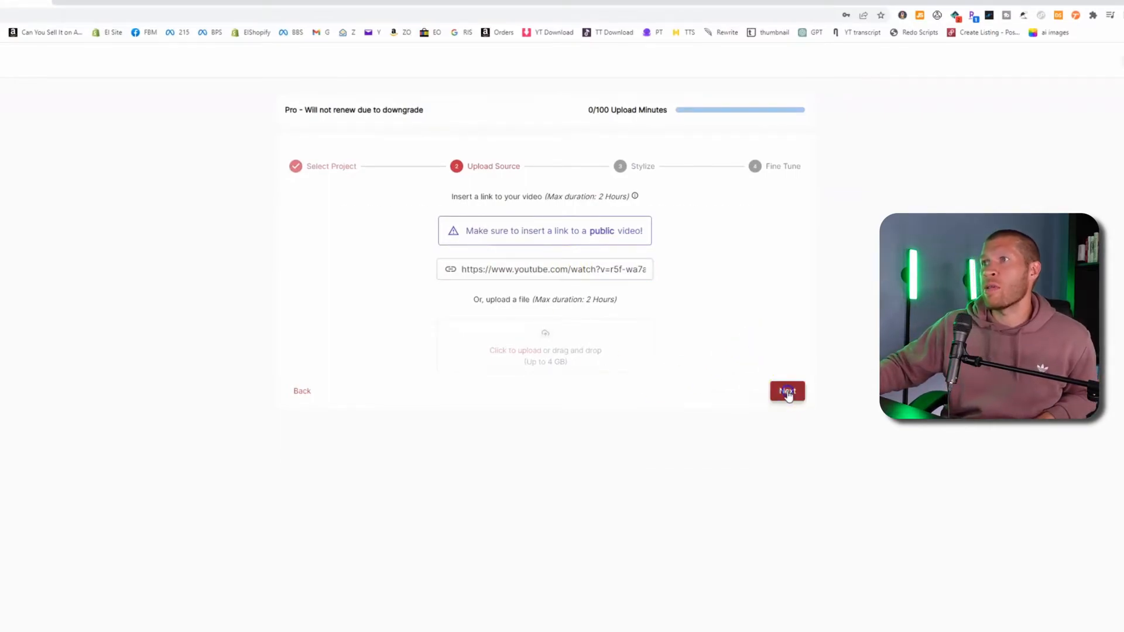
left_click(786, 391)
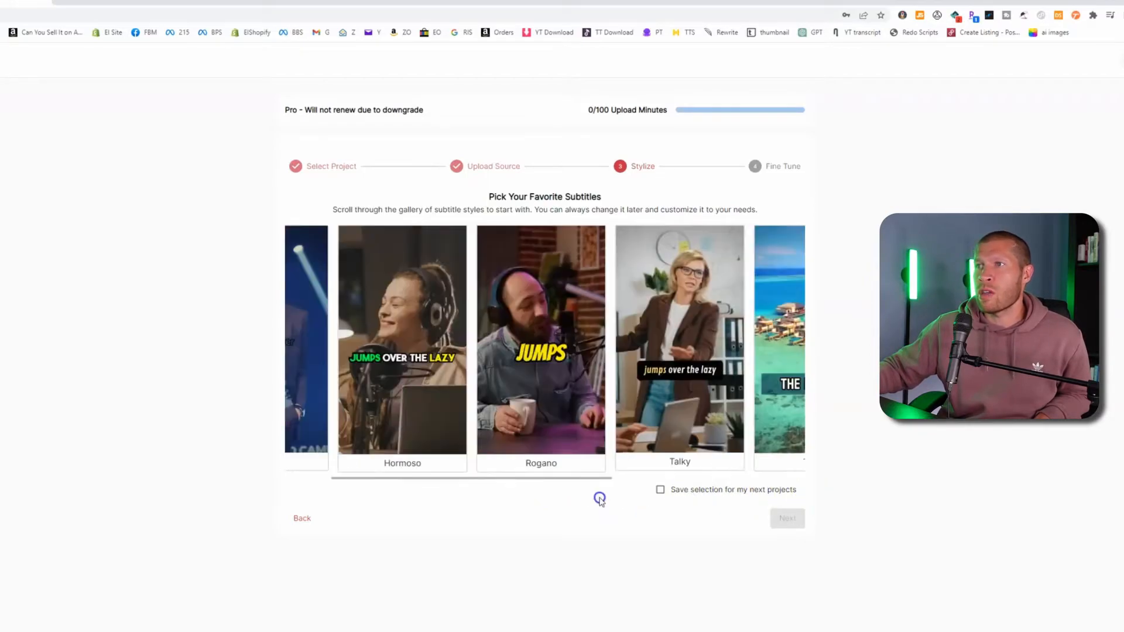
Choose the Hormoso subtitle style from the Stylize gallery and continue.
left_click(401, 338)
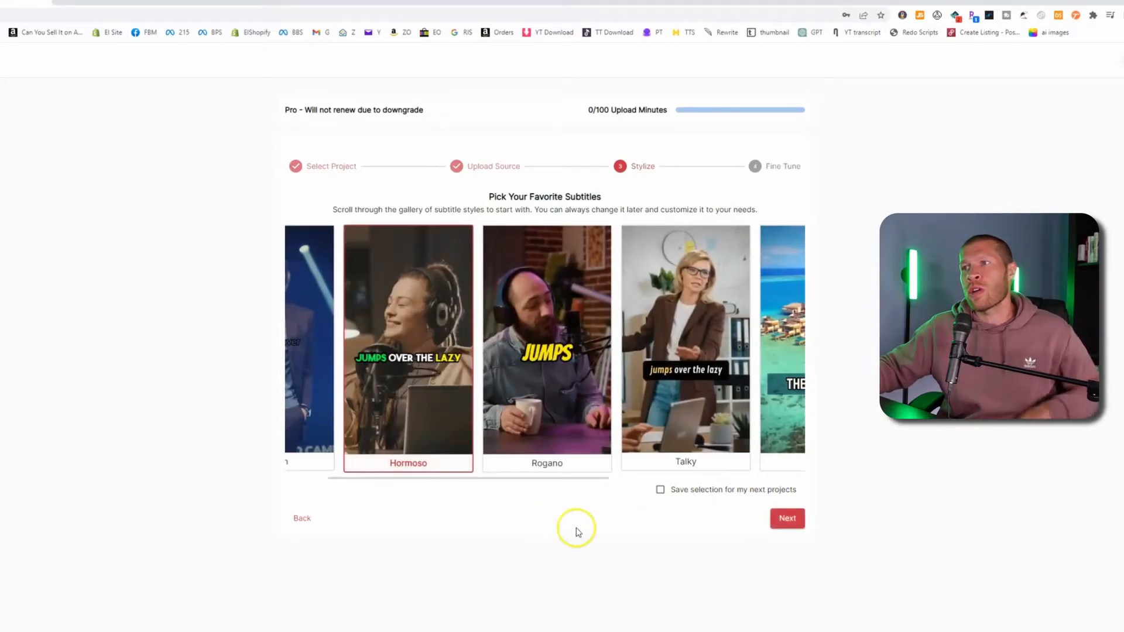
mouse_move(658, 494)
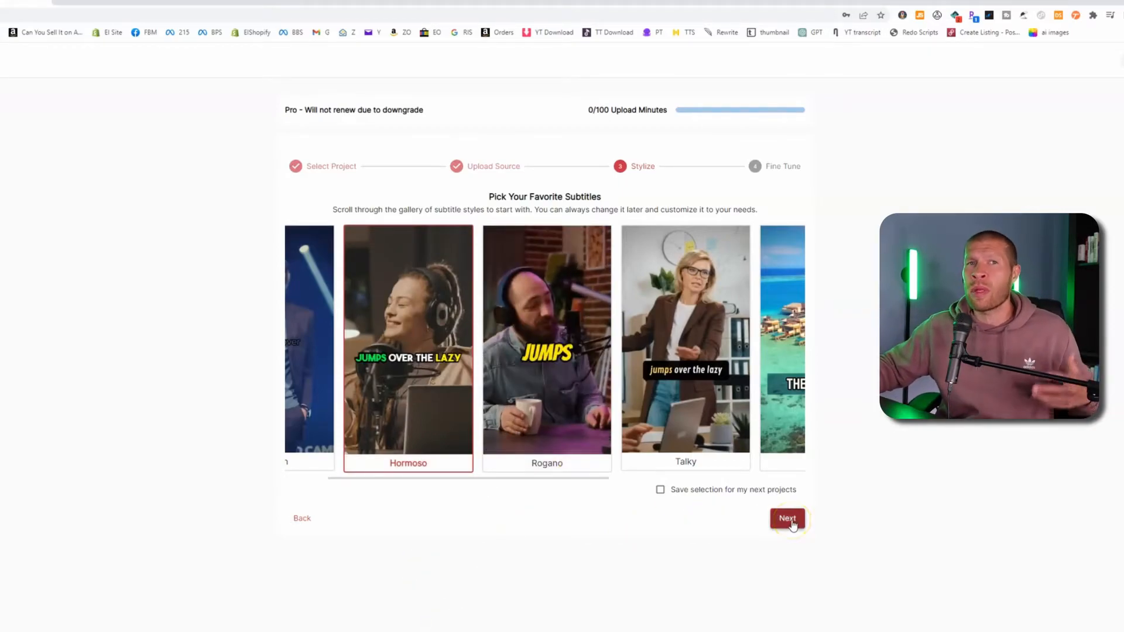
left_click(787, 519)
type("Private Label")
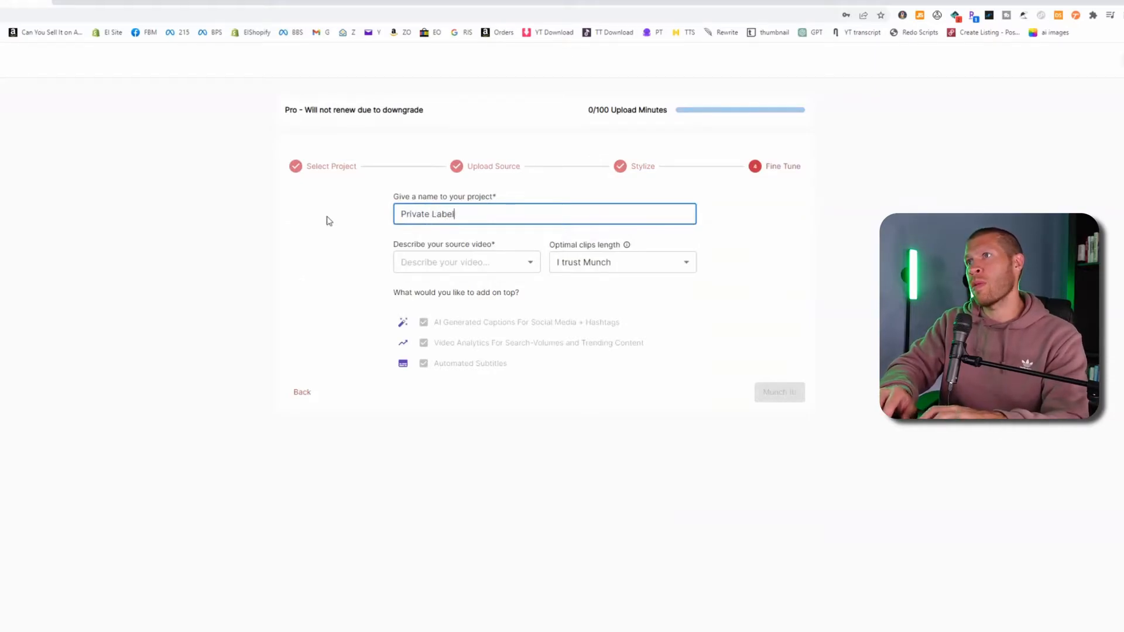
Name the project Private Label, mark it a Monolog with I trust Munch clip length, and Munch It.
left_click(466, 261)
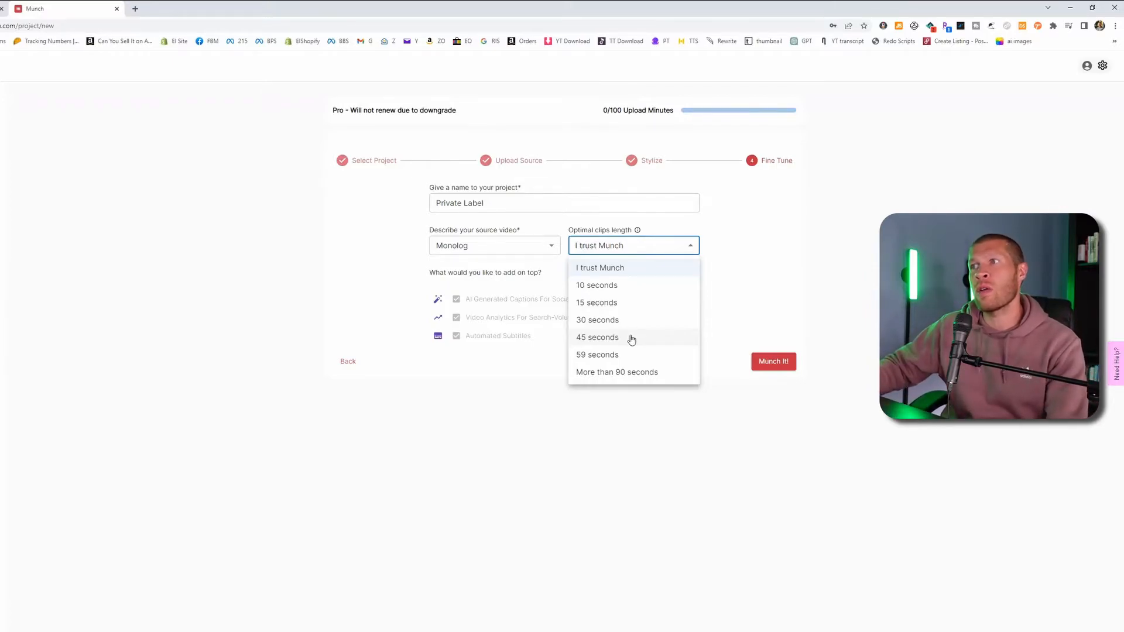
mouse_move(631, 276)
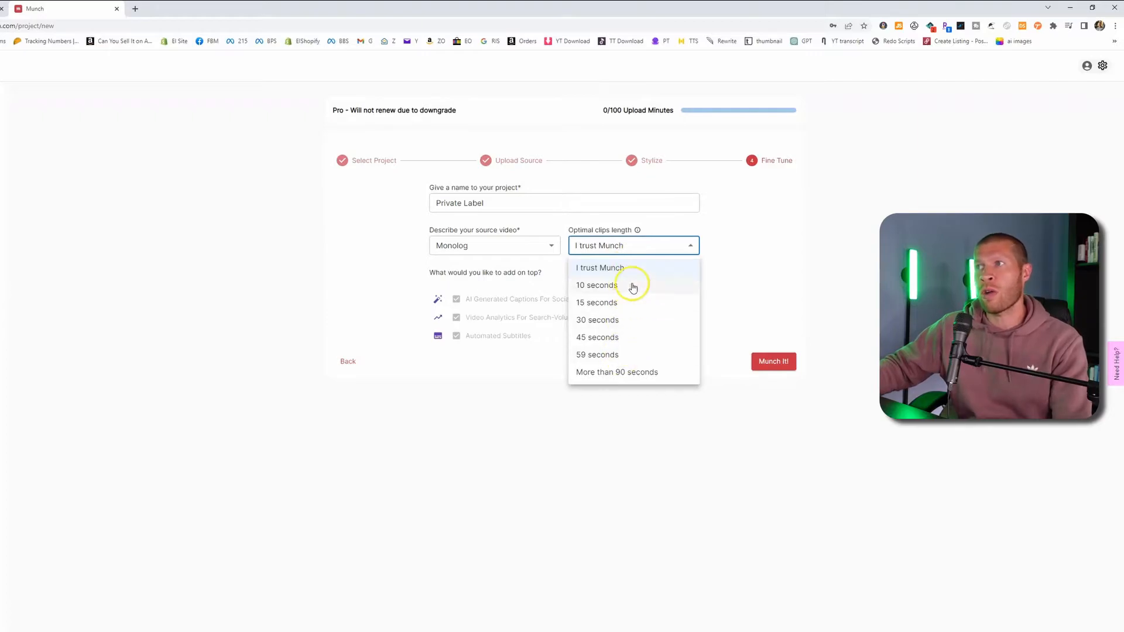
left_click(632, 266)
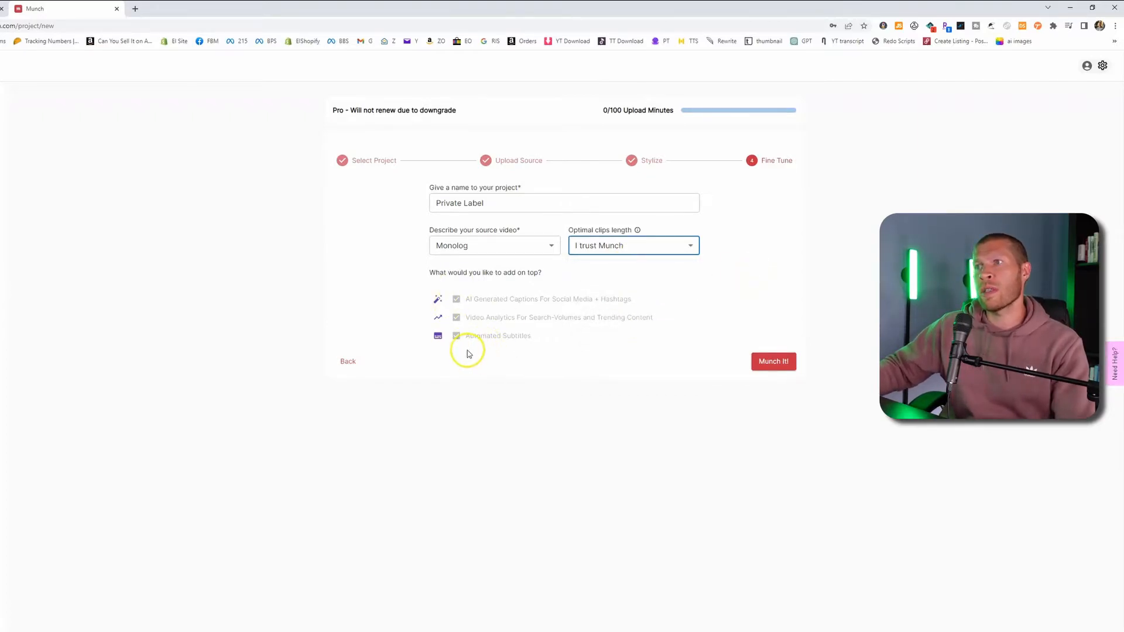
mouse_move(486, 332)
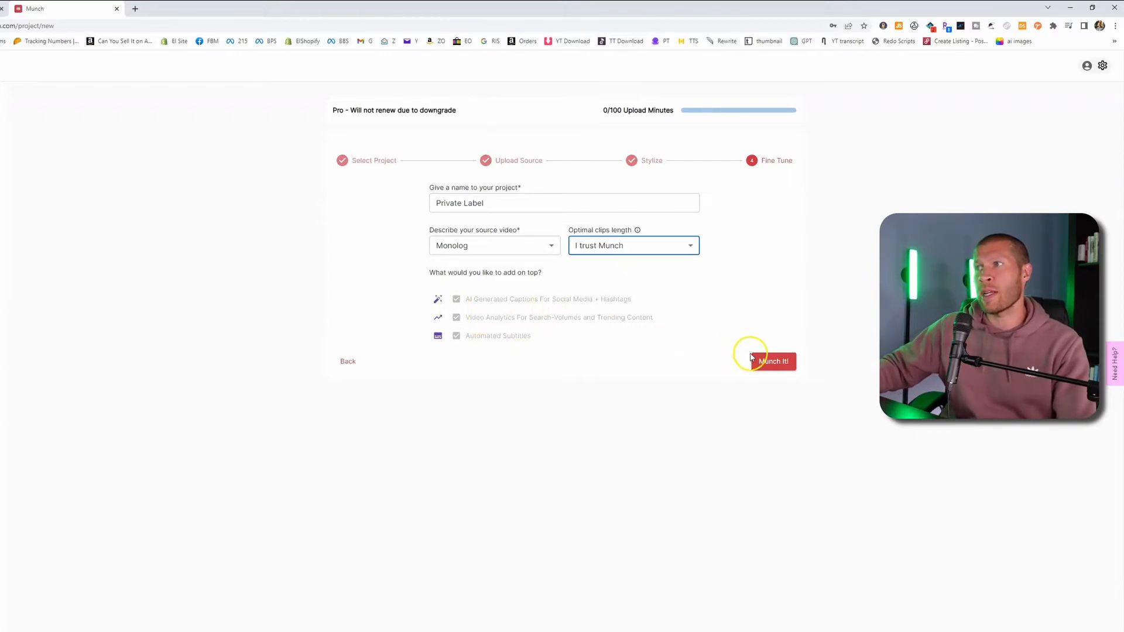
left_click(774, 362)
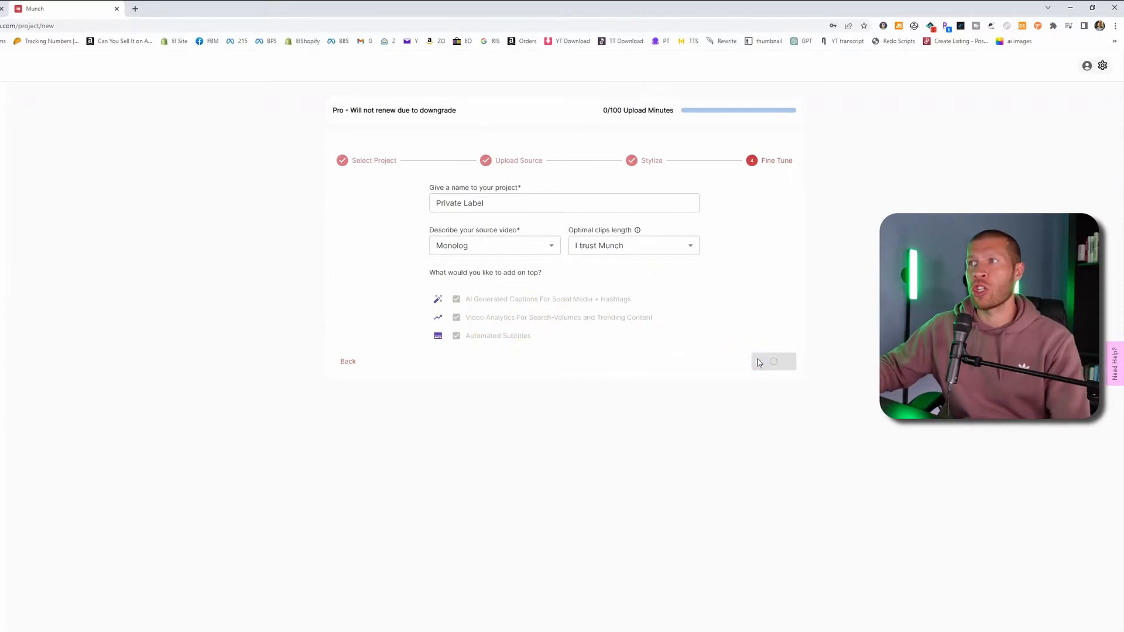
left_click(773, 362)
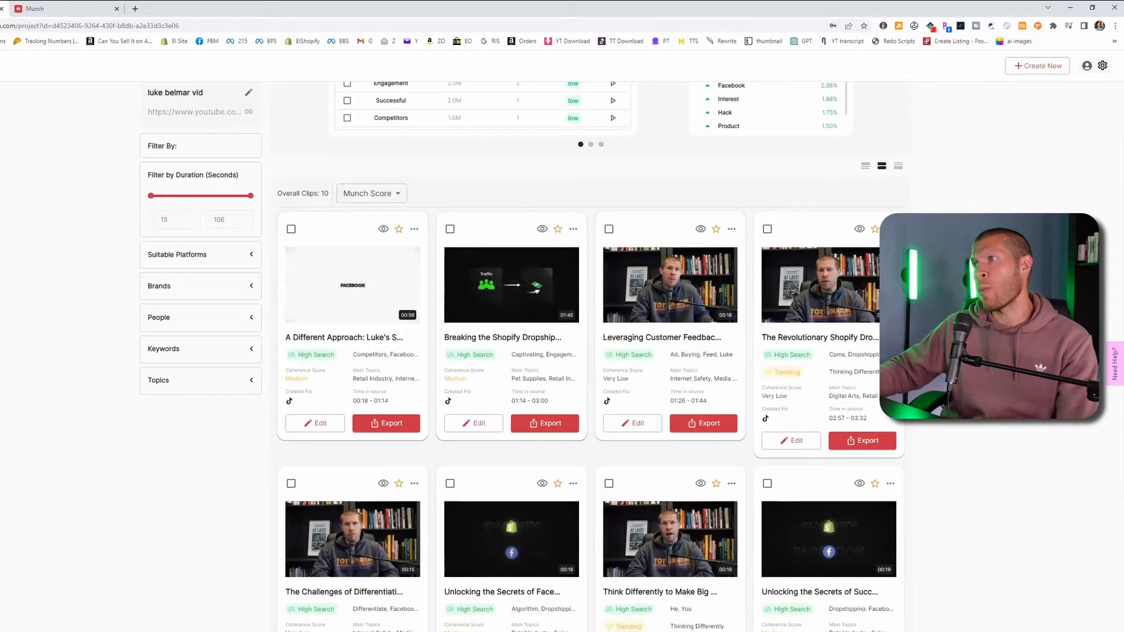
Scroll the luke belmar vid project down to the Overall Clips grid of 10 clips.
scroll("down", 3)
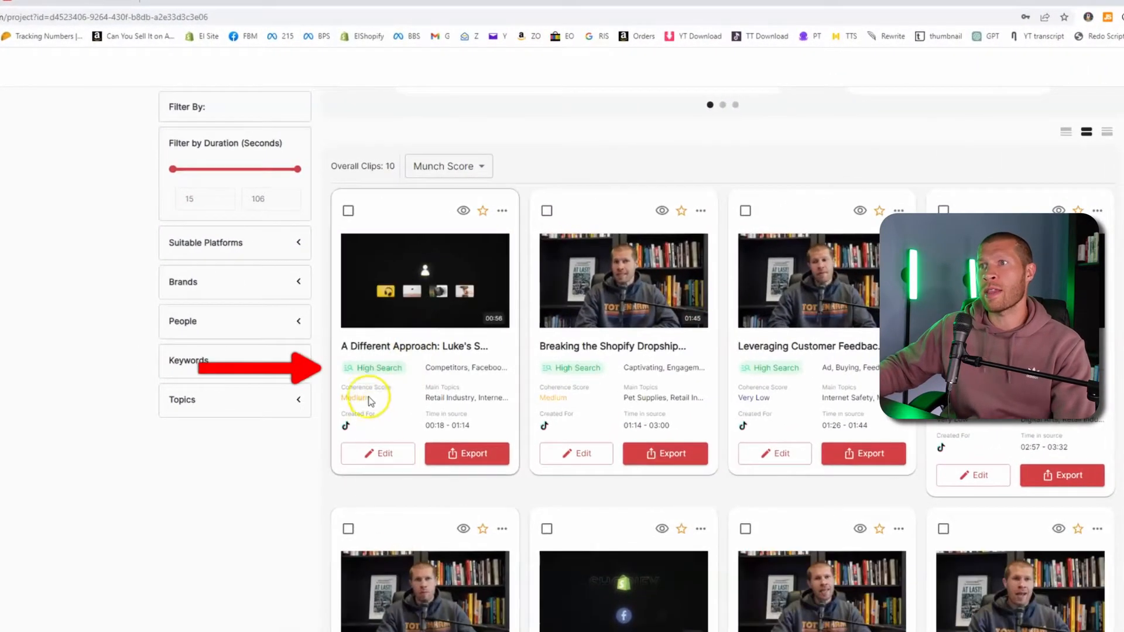
mouse_move(372, 368)
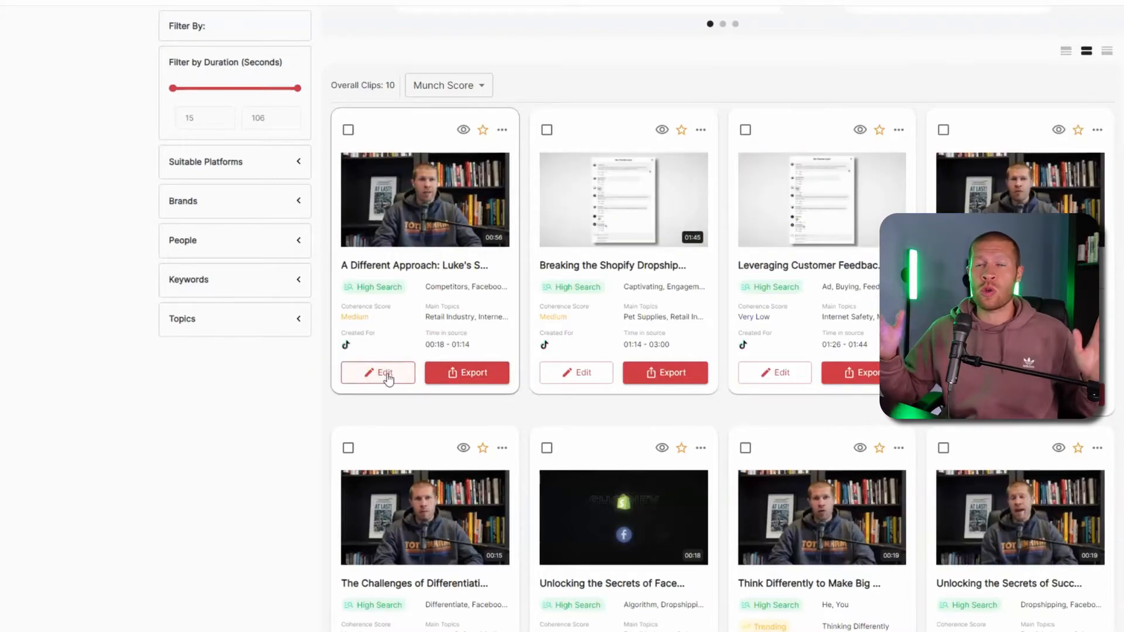
Edit the A Different Approach clip, trim it to 53 seconds and play it with subtitles.
left_click(379, 373)
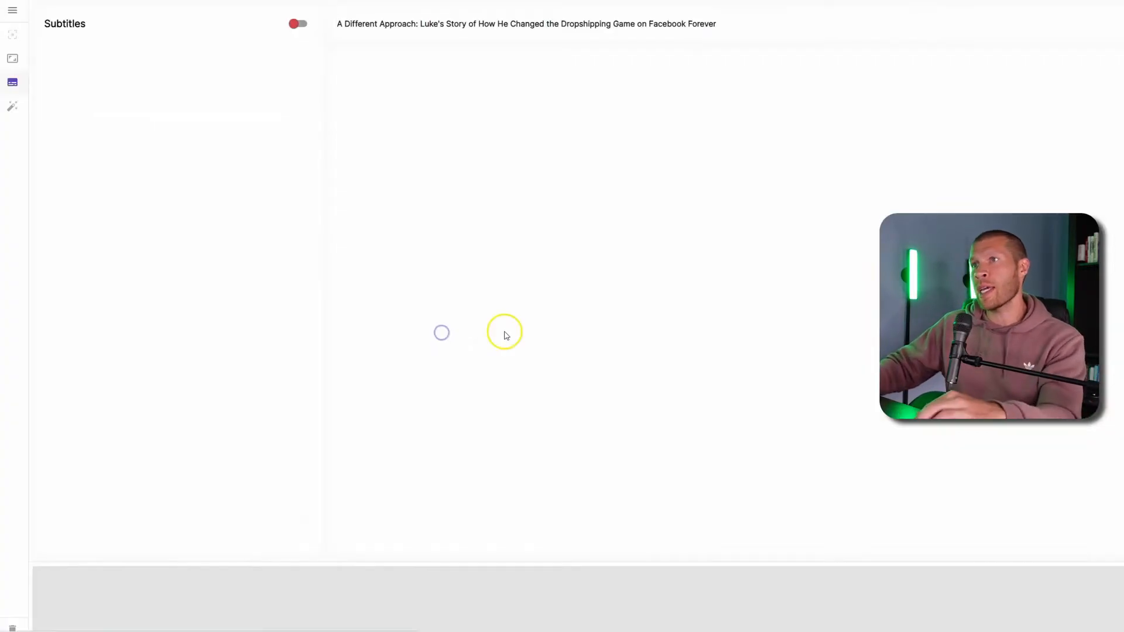
left_click(297, 23)
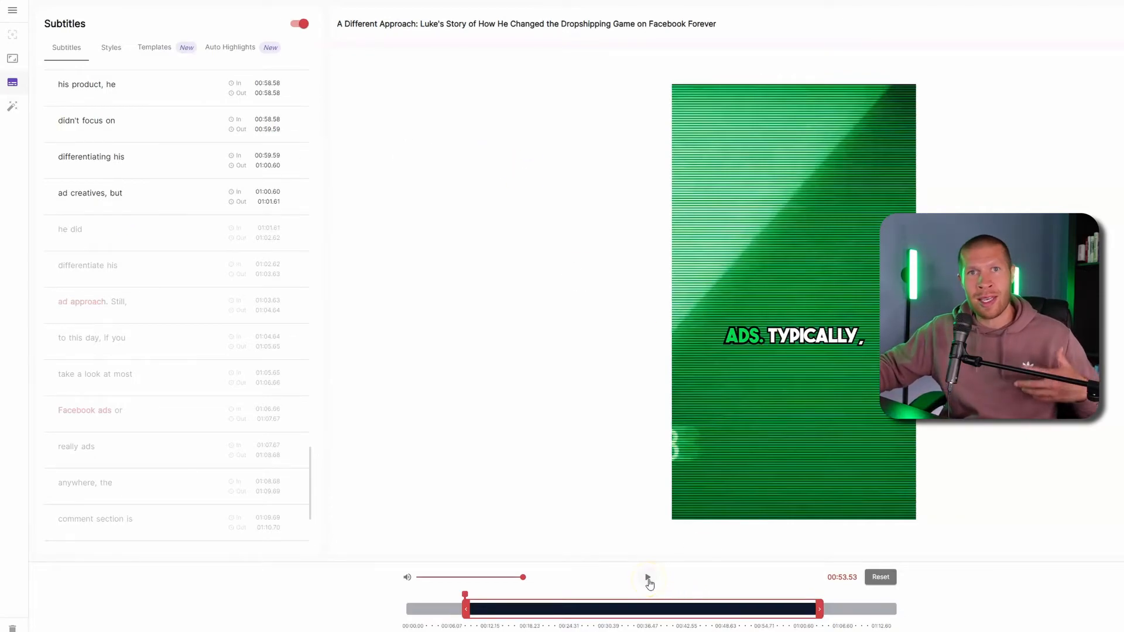
left_click(648, 578)
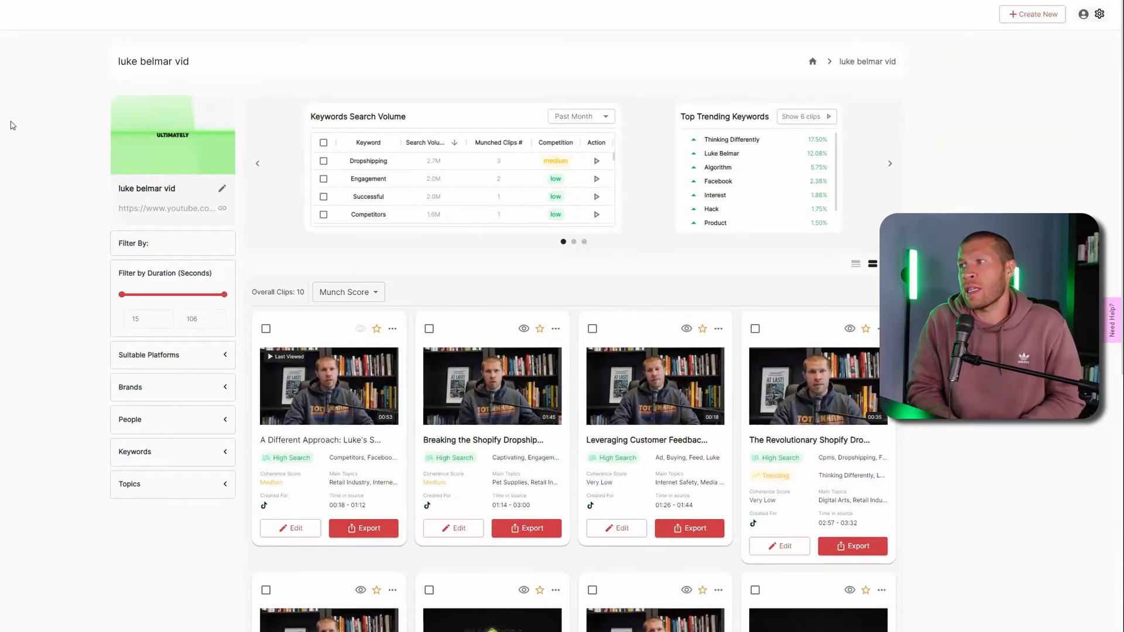
Preview the A Different Approach clip with its TikTok caption and hashtags.
scroll("down", 3)
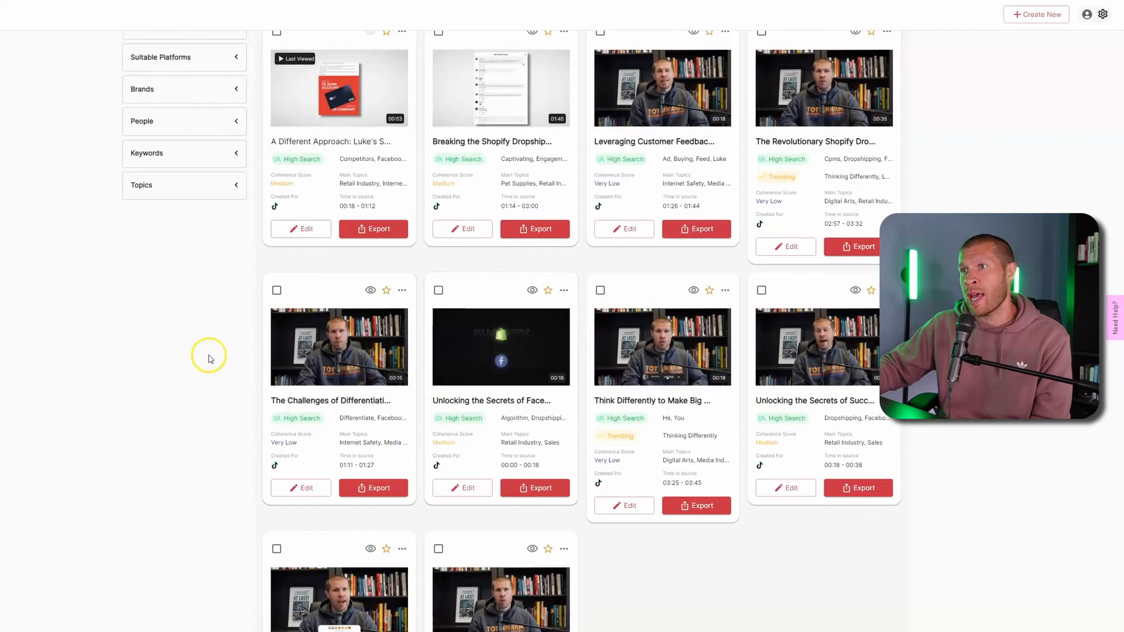
left_click(339, 87)
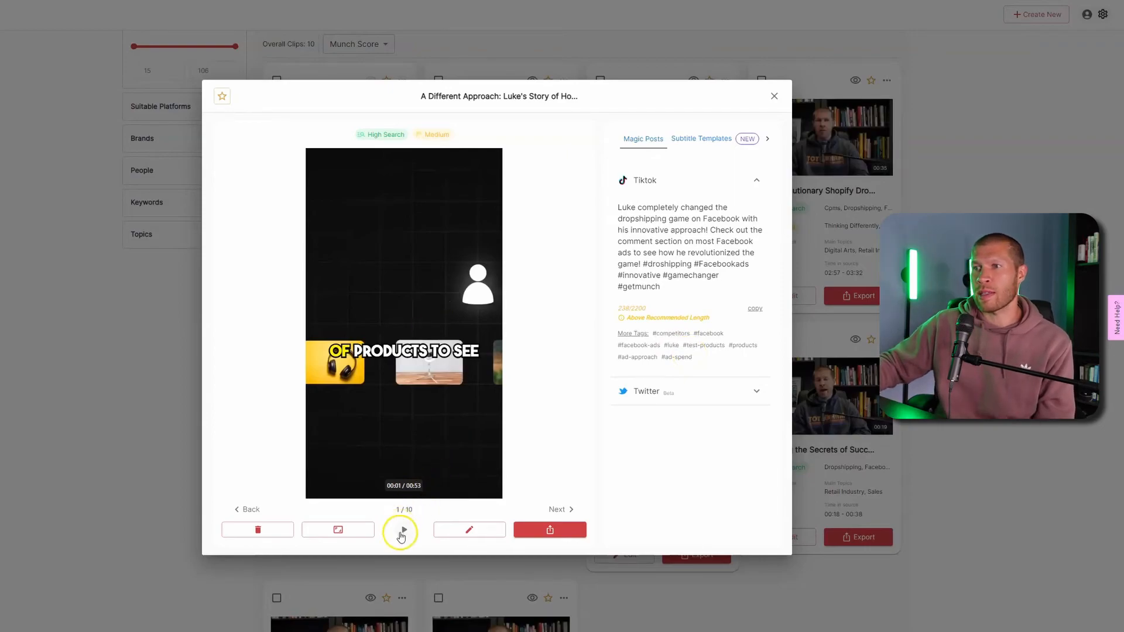
Play and pause the first clip's preview, then close it.
left_click(403, 529)
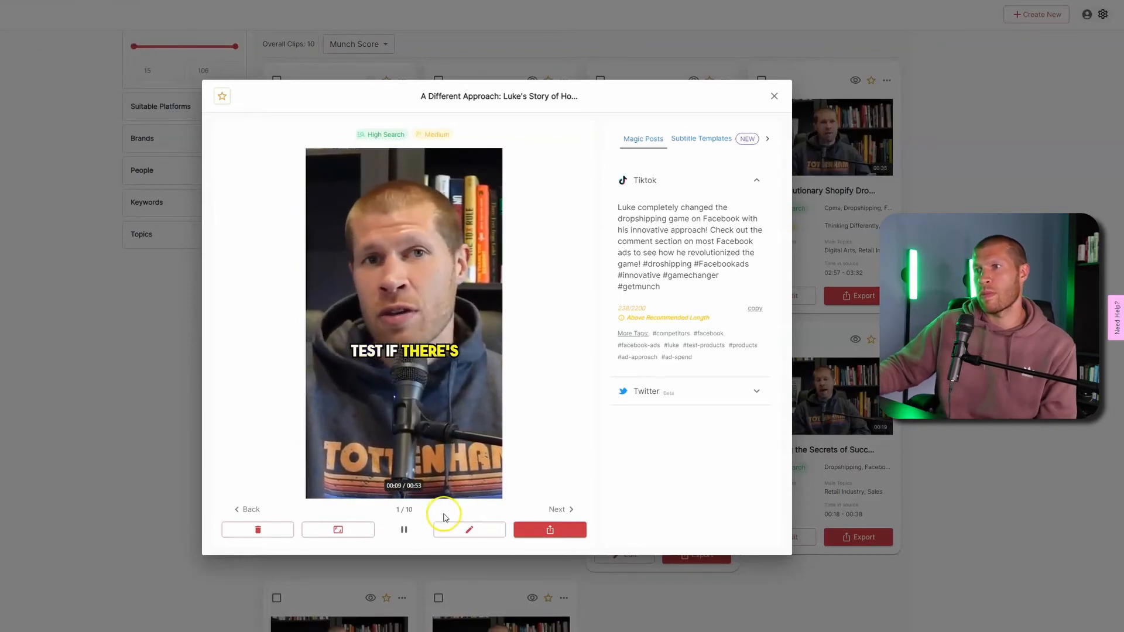
left_click(404, 529)
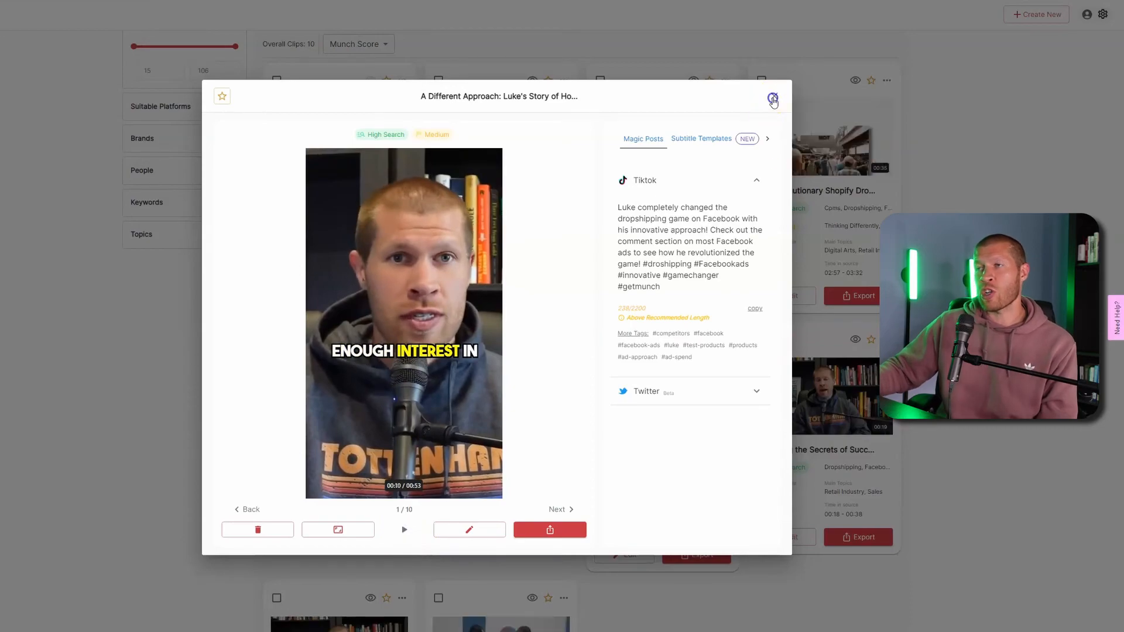
left_click(772, 98)
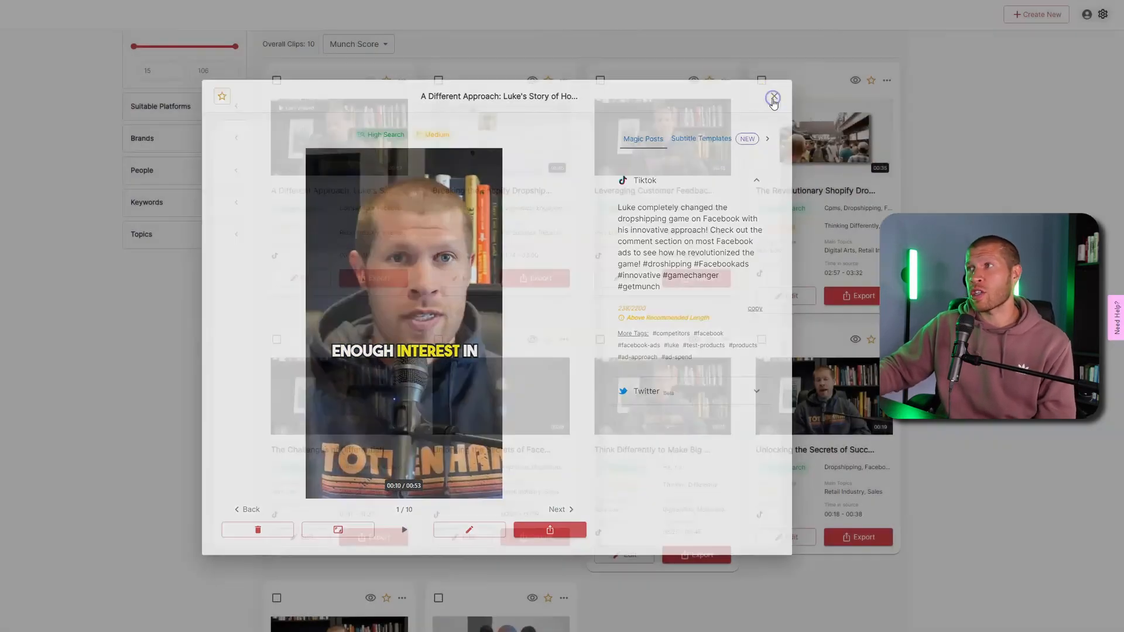
Preview the Breaking the Shopify Dropshipping Game clip with its caption, then return to the clip list.
left_click(561, 509)
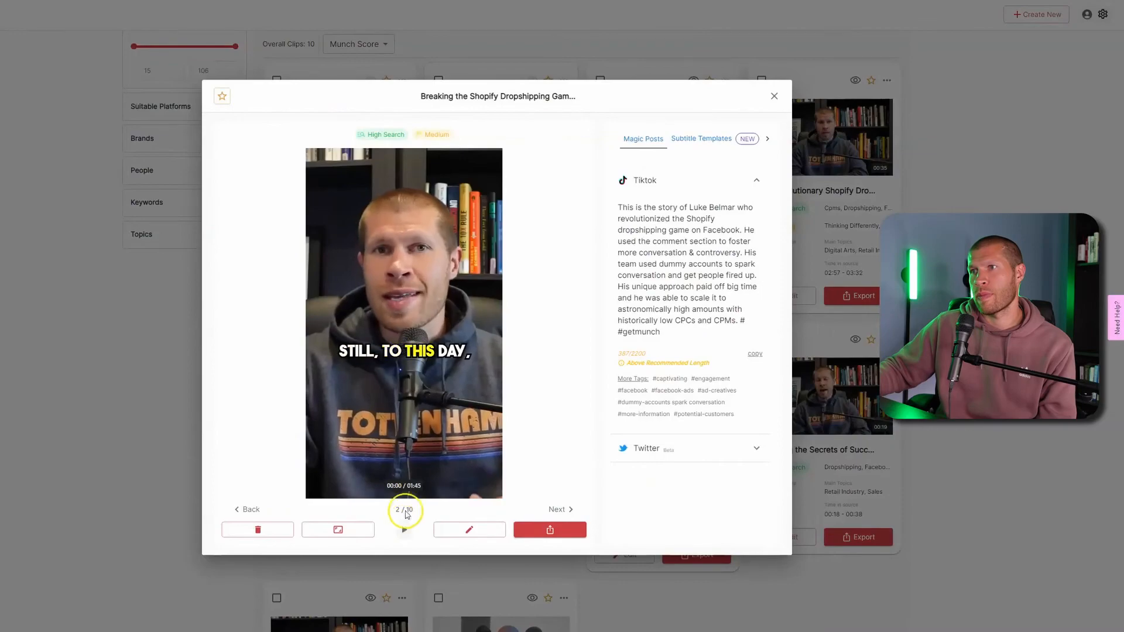
left_click(404, 529)
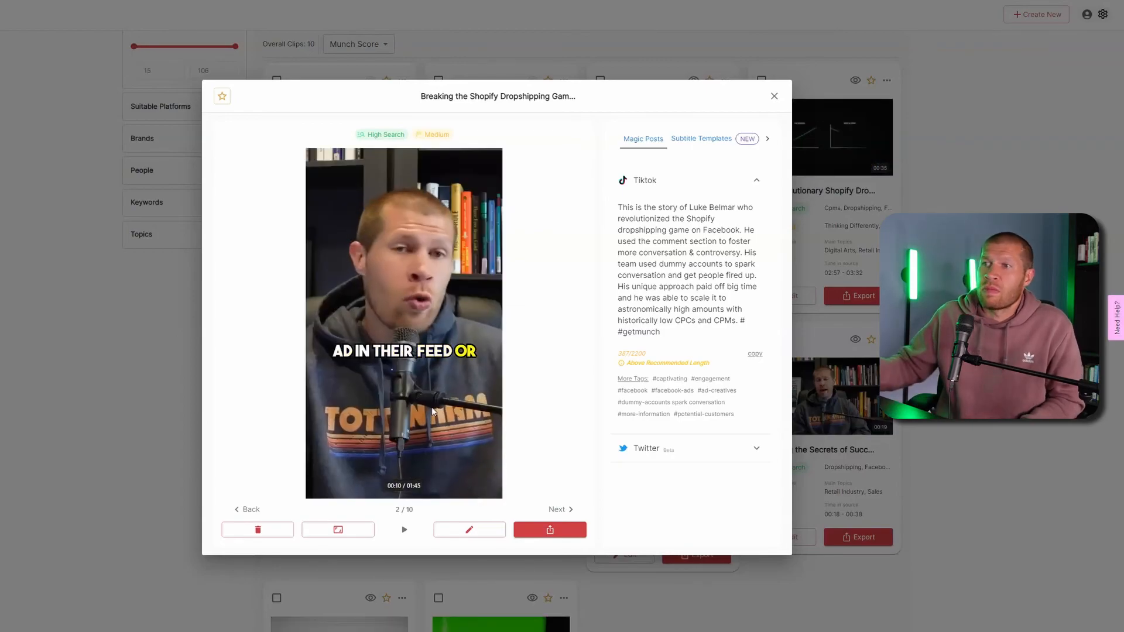
left_click(404, 530)
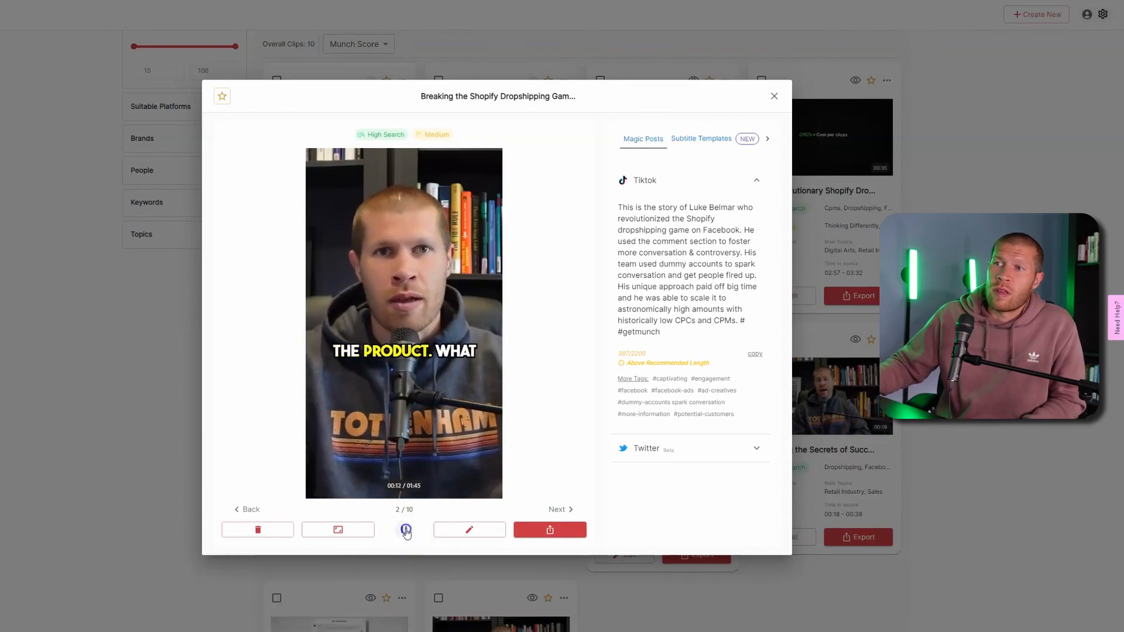
left_click(404, 529)
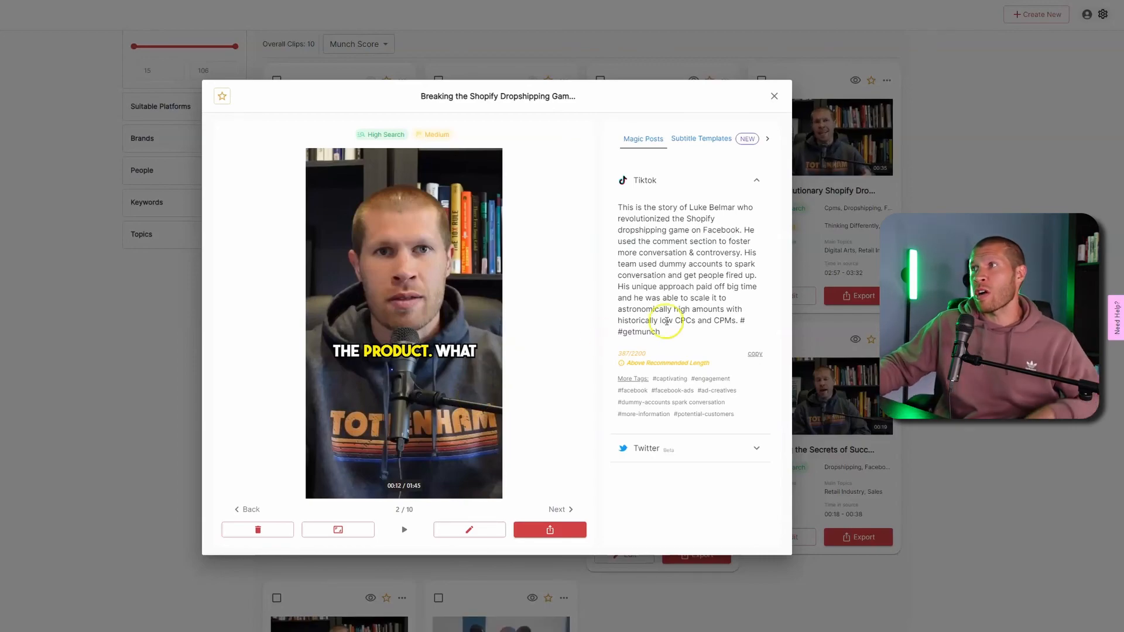
left_click(774, 96)
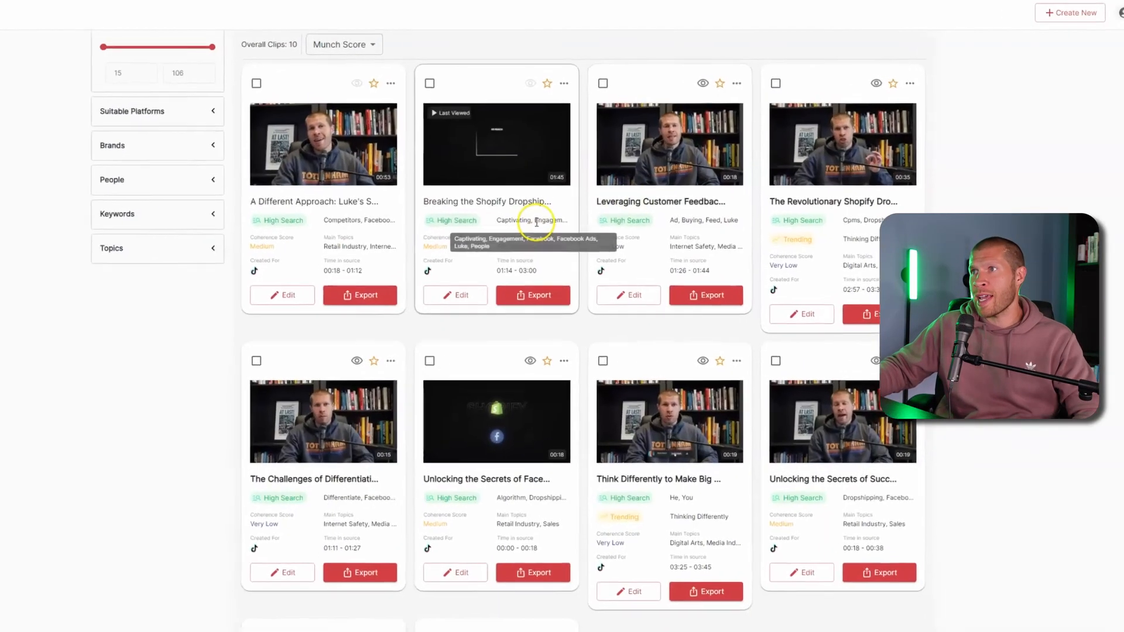